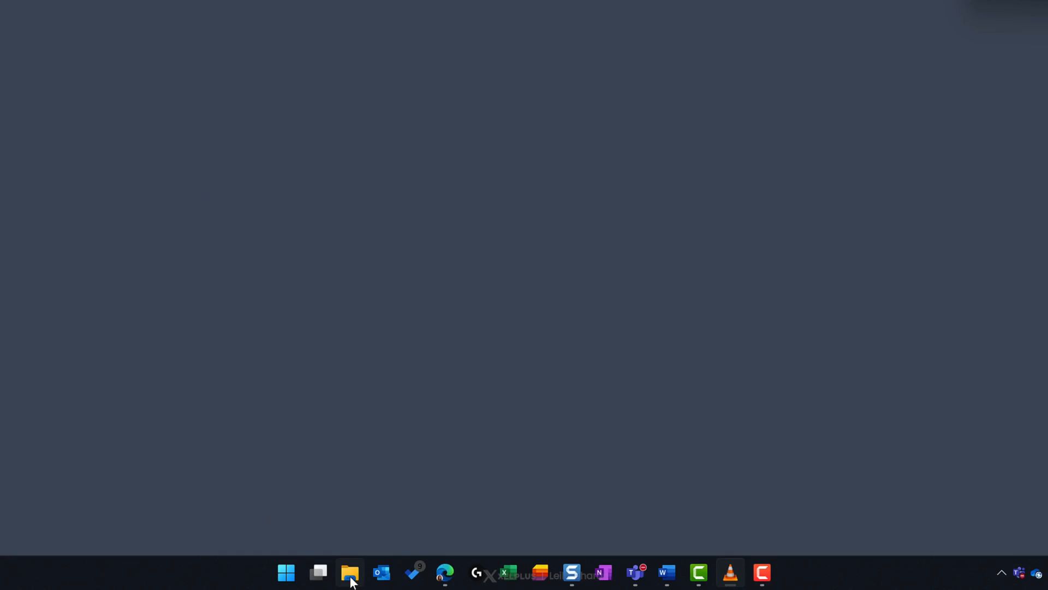
Step: Launch File Explorer from the taskbar and add tabs so three Home tabs are open
left_click(349, 572)
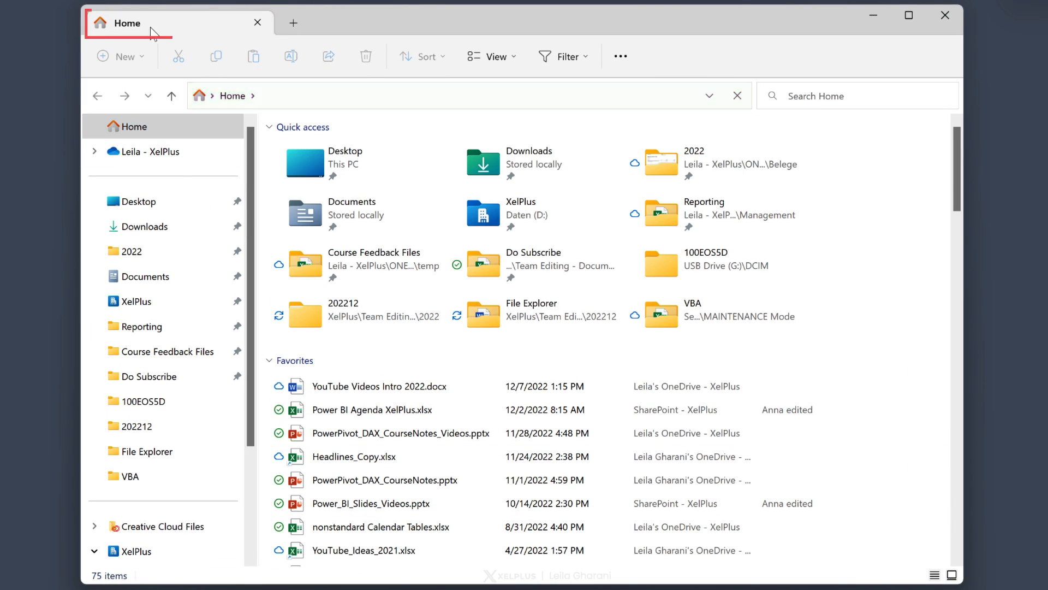
mouse_move(293, 22)
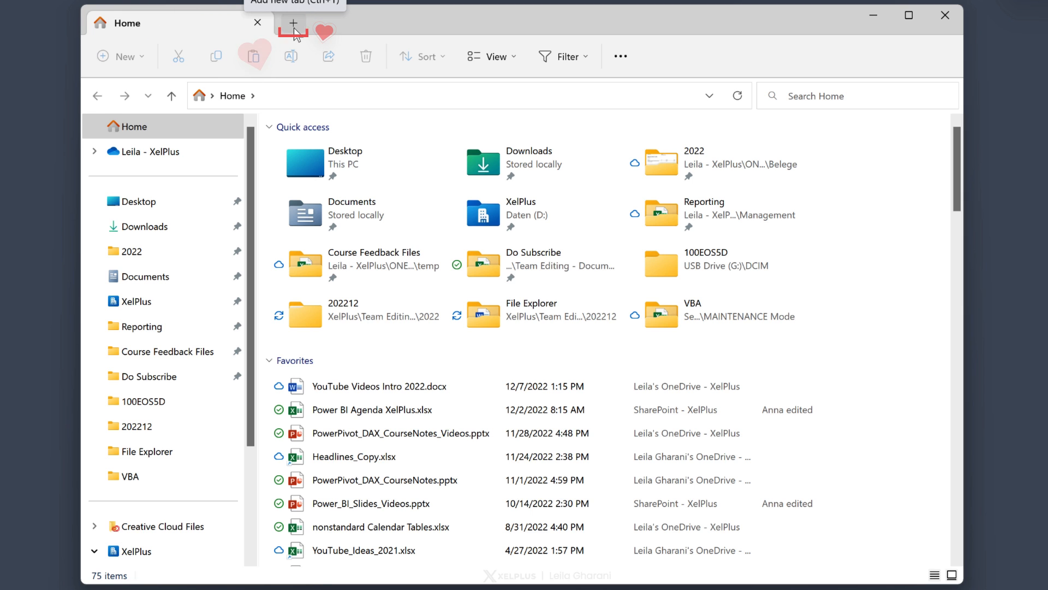
left_click(293, 23)
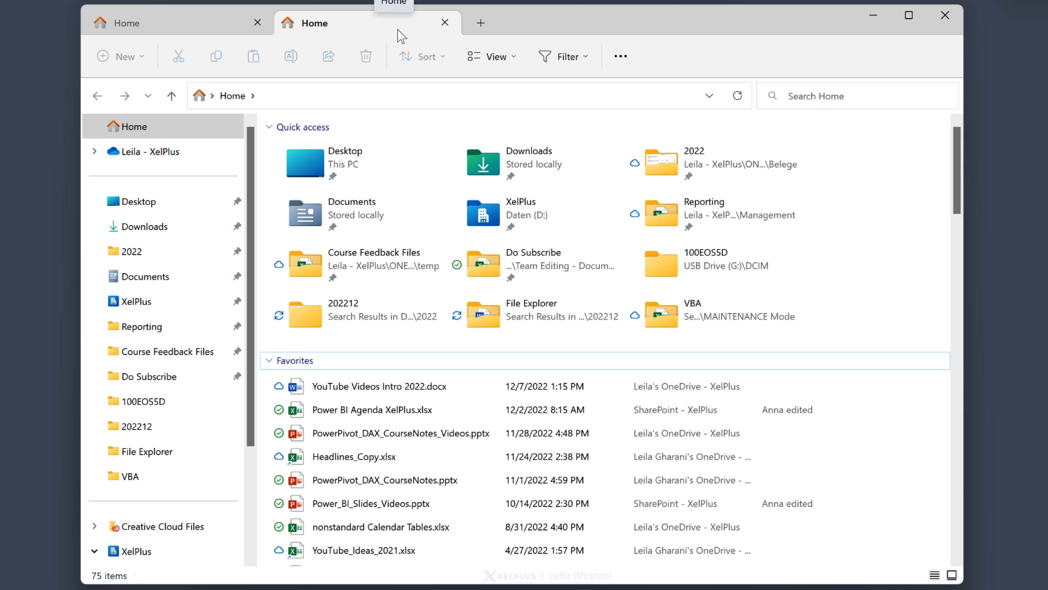
key("Ctrl+t")
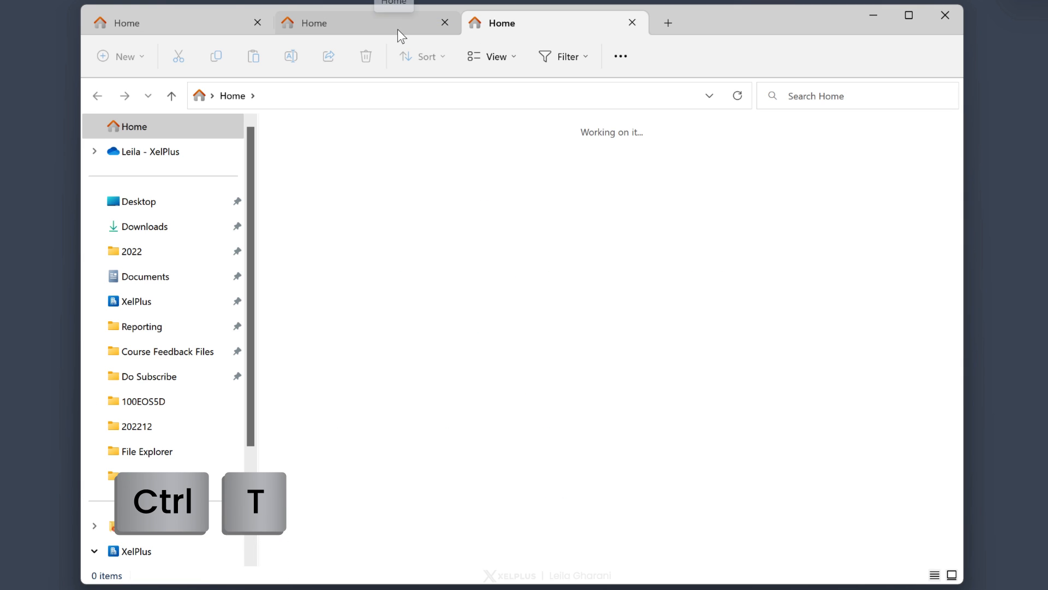
key("ctrl+t")
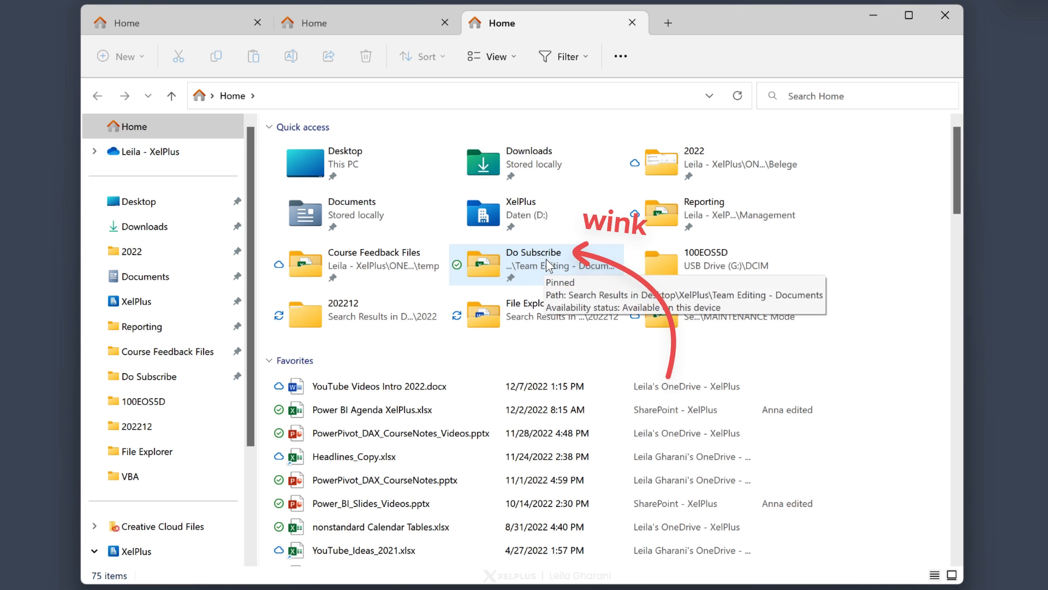
Step: Open the Do Subscribe folder from Quick access in a new fourth tab
left_click(533, 264)
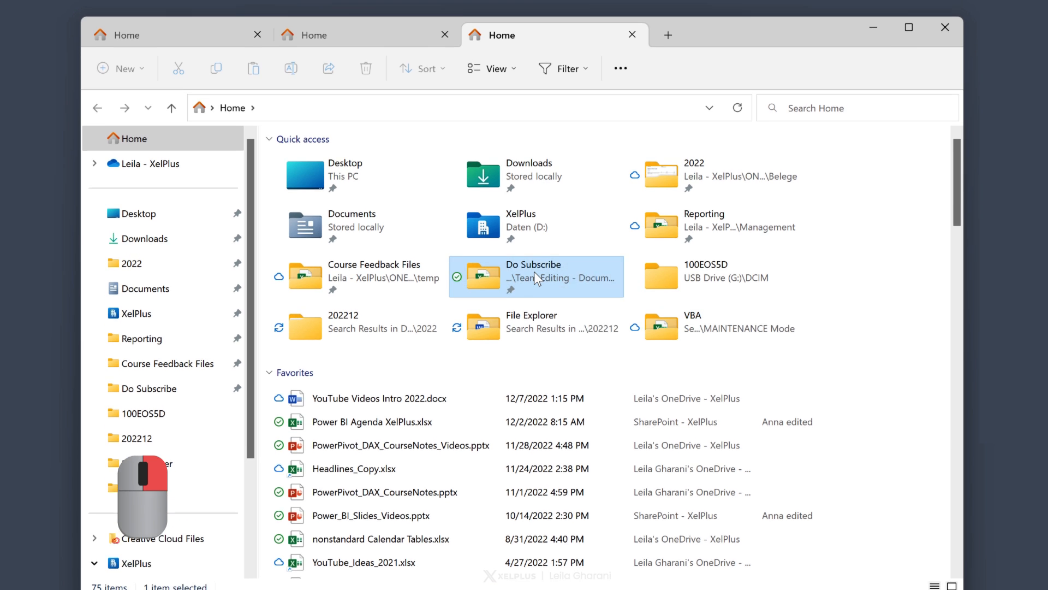
right_click(535, 277)
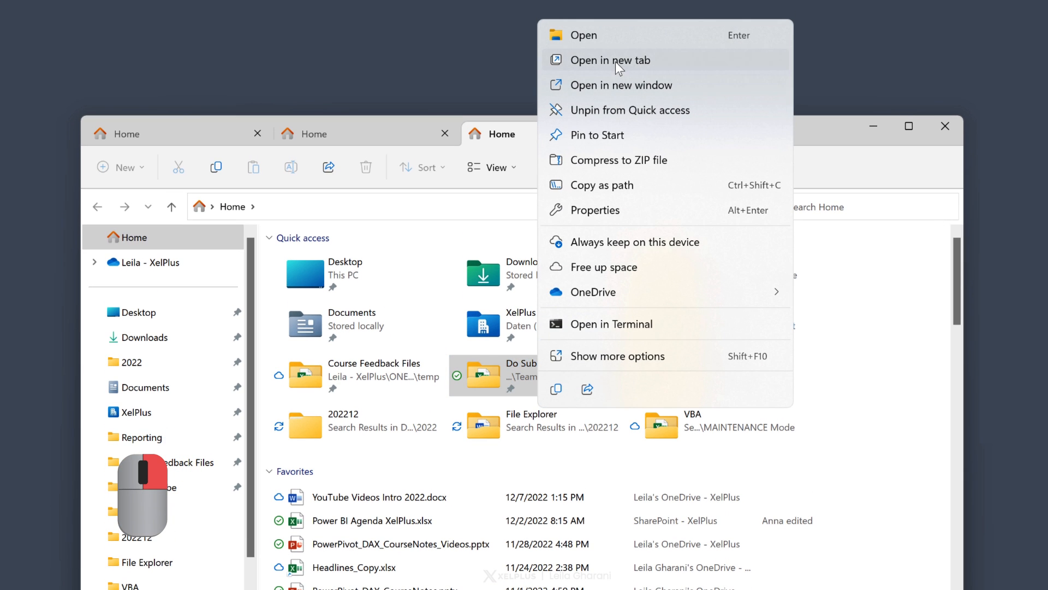
left_click(610, 60)
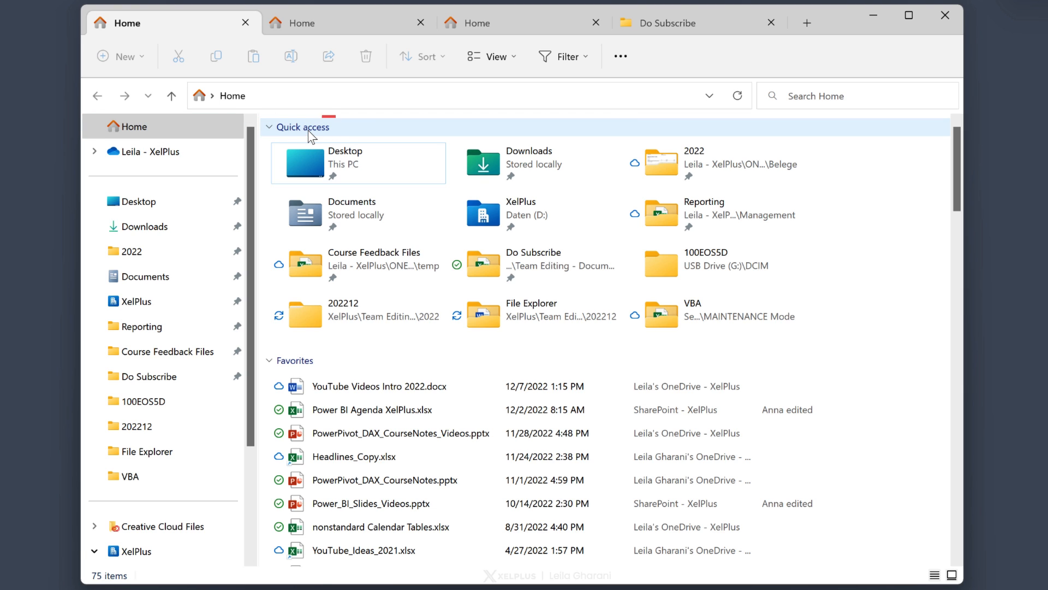
mouse_move(269, 130)
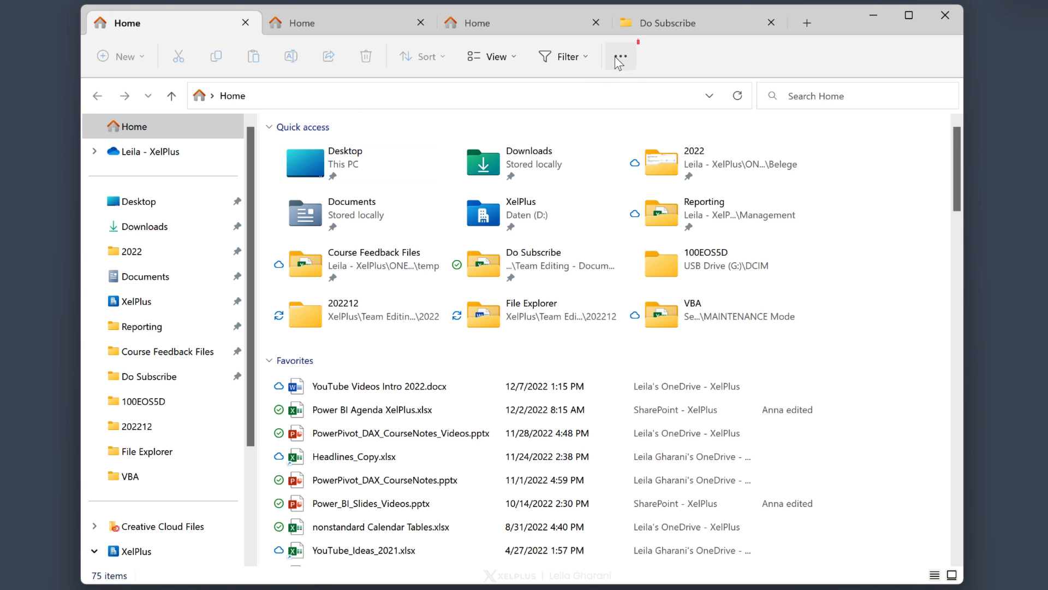
Step: In Folder Options, set 'Open File Explorer to' to Team Editing - Documents and confirm
left_click(620, 55)
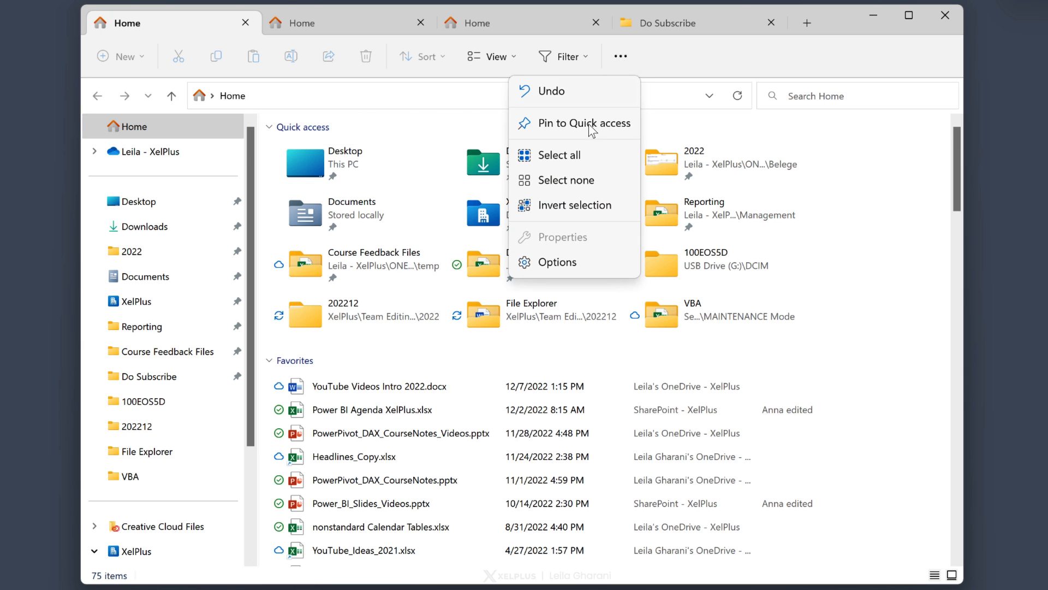
left_click(556, 261)
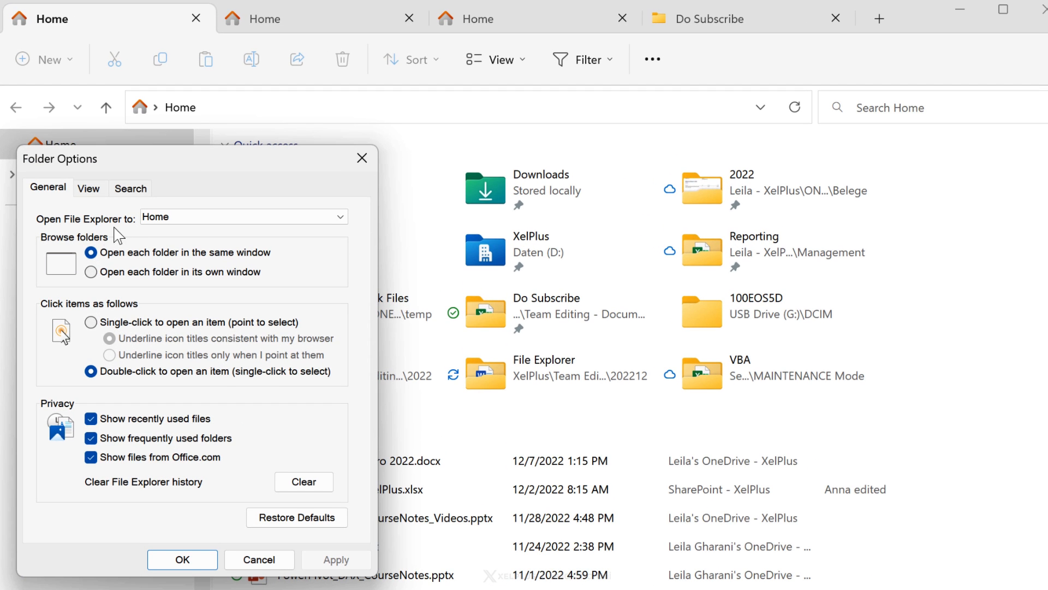
left_click(332, 216)
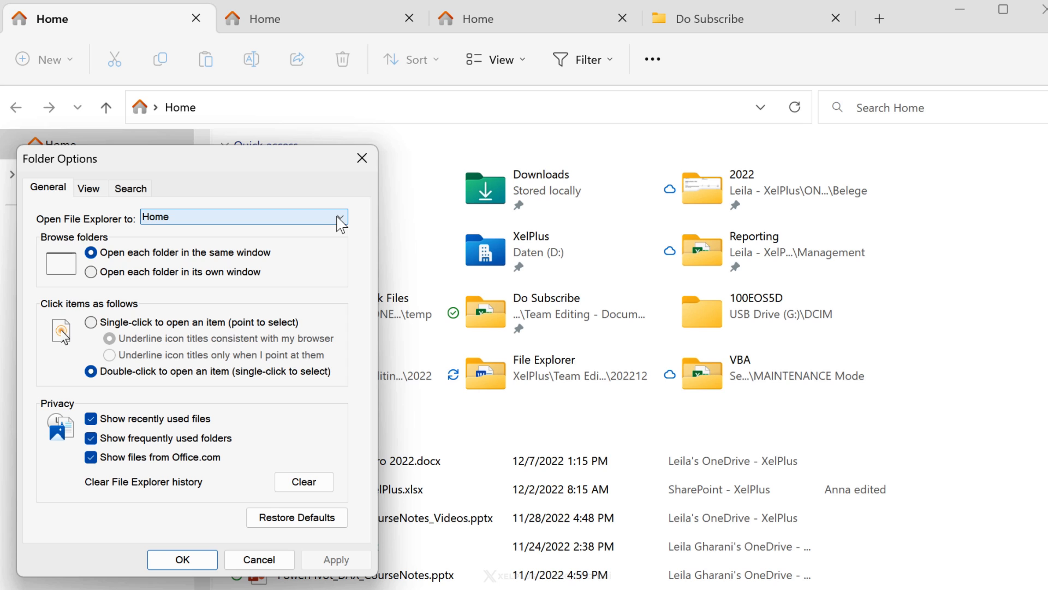
left_click(338, 218)
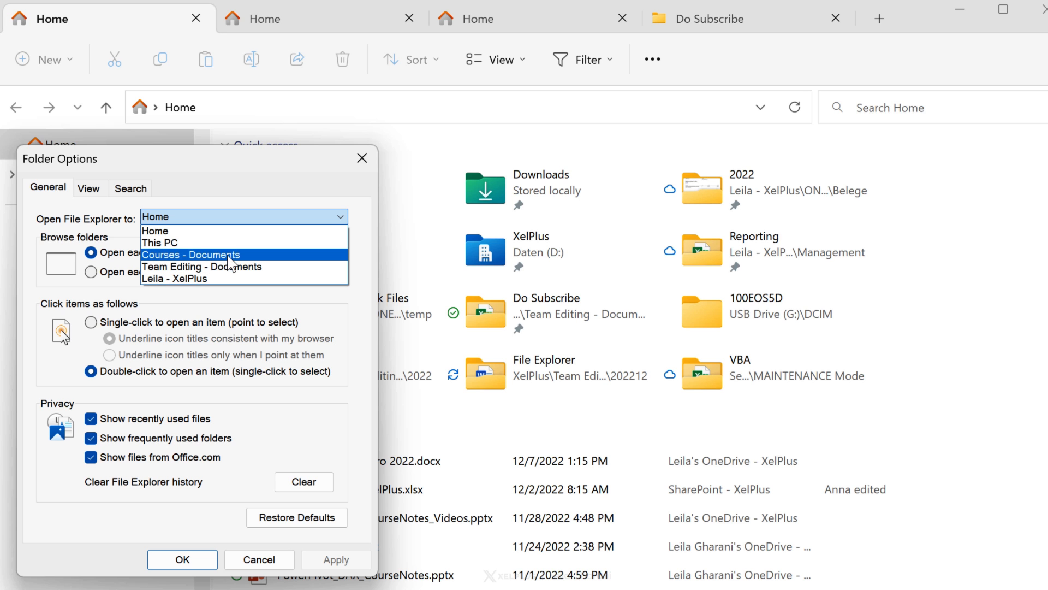
mouse_move(203, 267)
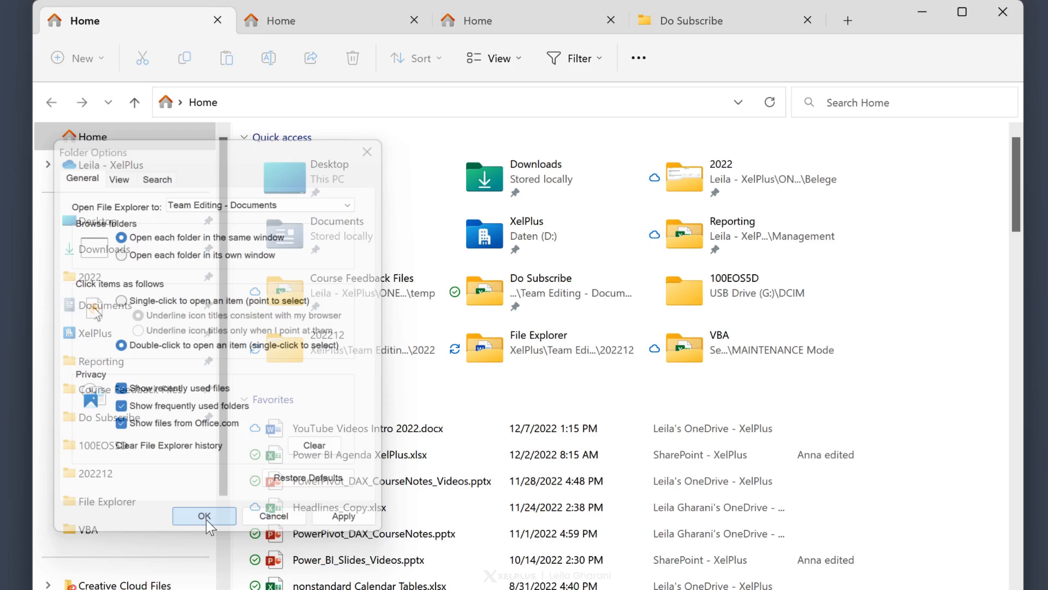
left_click(204, 515)
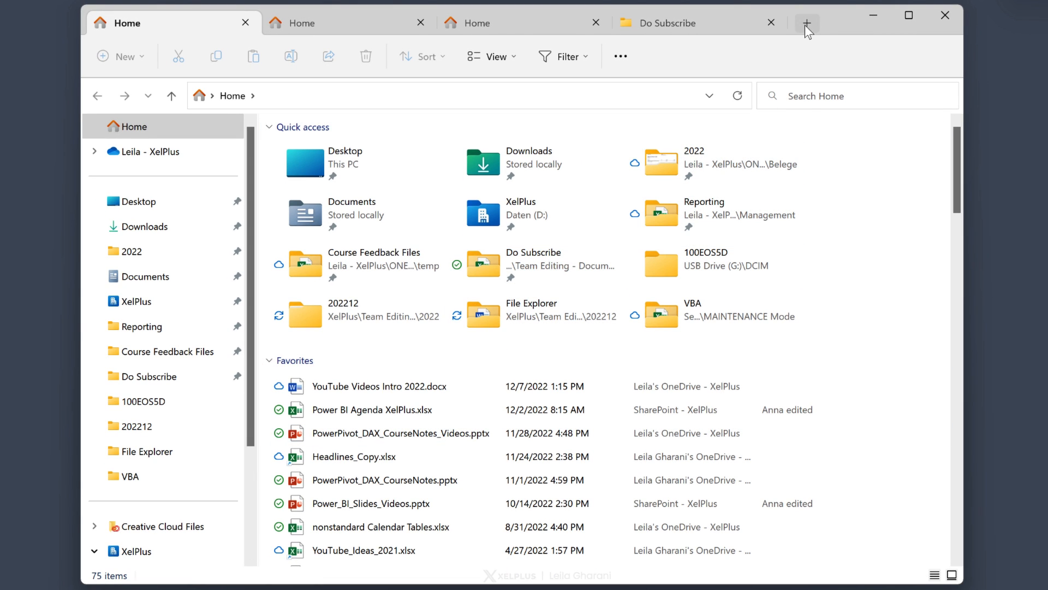
Step: Add a fifth tab on Team Editing - Documents, jump to the third tab and open Do Subscribe there
left_click(806, 23)
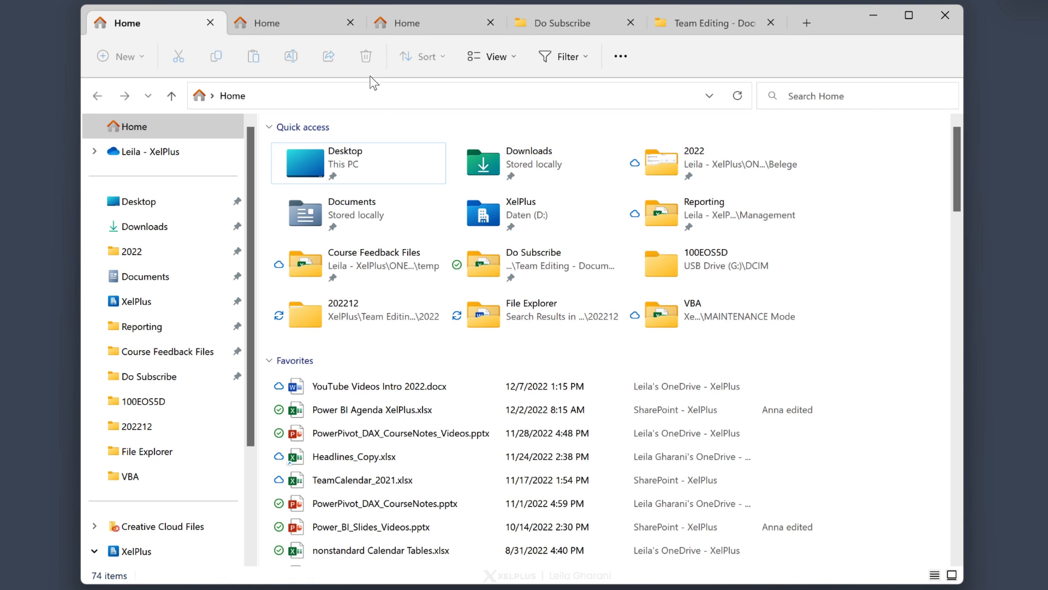
key("Ctrl+Tab")
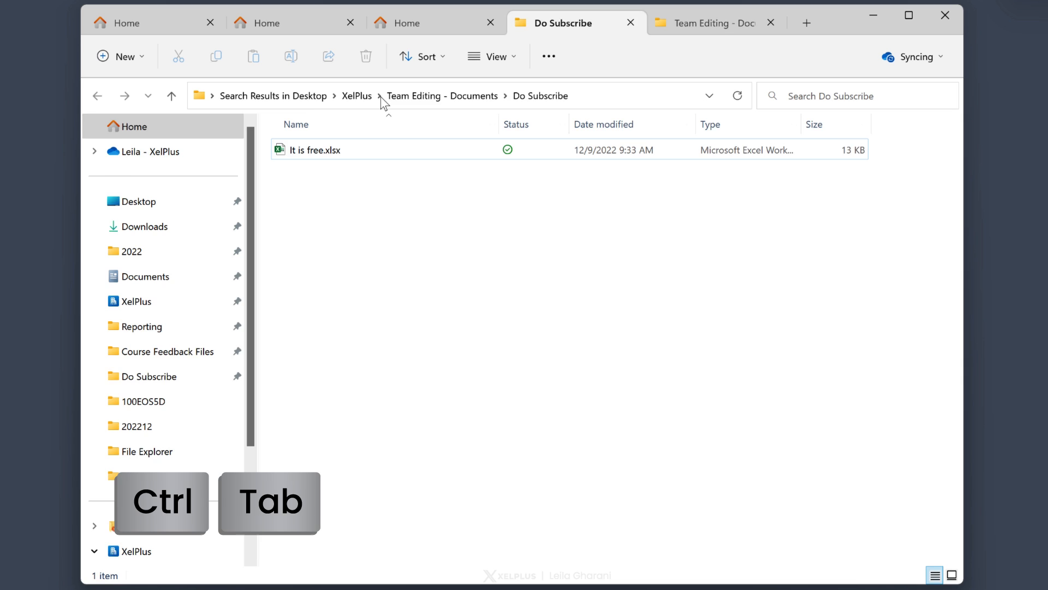
key("ctrl+shift+tab")
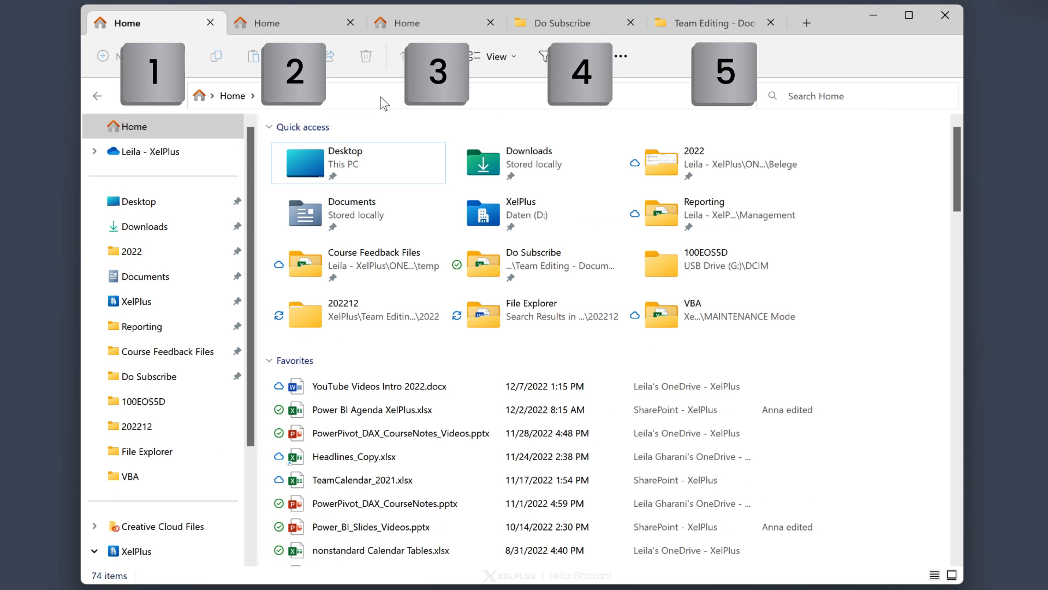
key("ctrl")
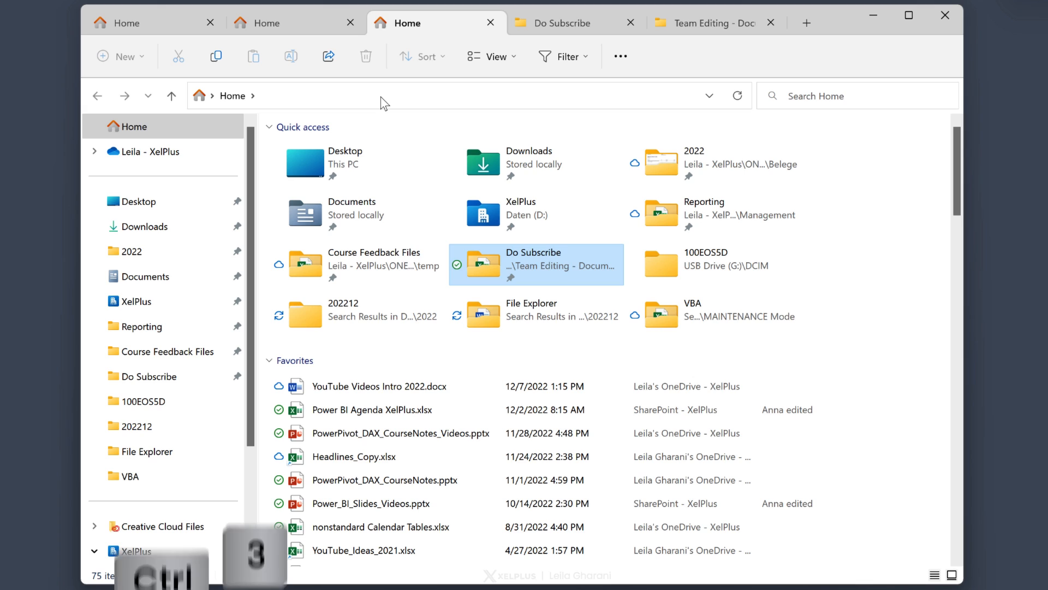
double_click(534, 264)
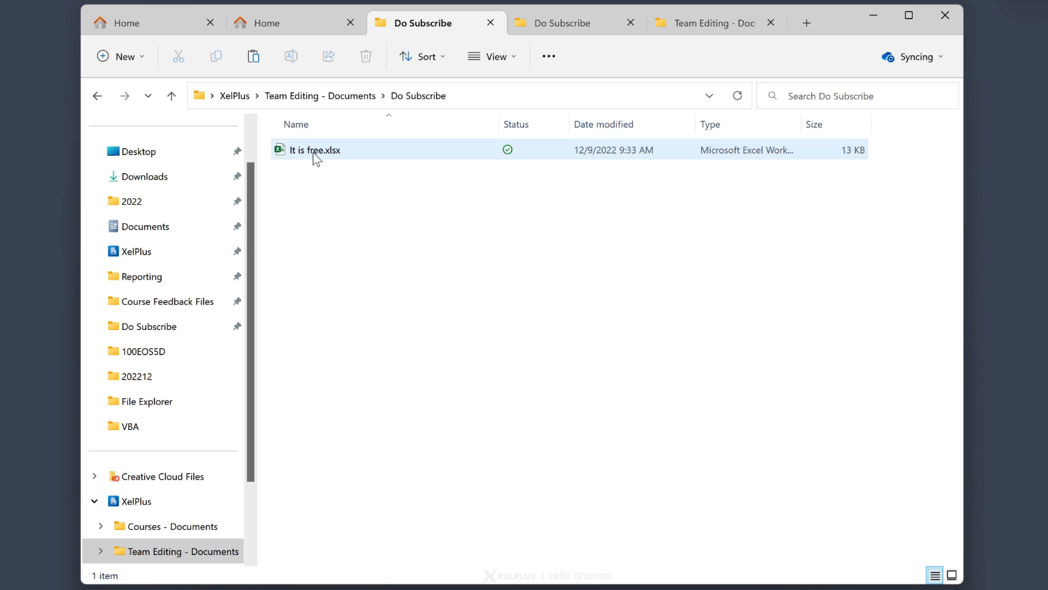
Step: Copy It is free.xlsx from Do Subscribe and paste it into the Team Editing - Documents tab
left_click(313, 149)
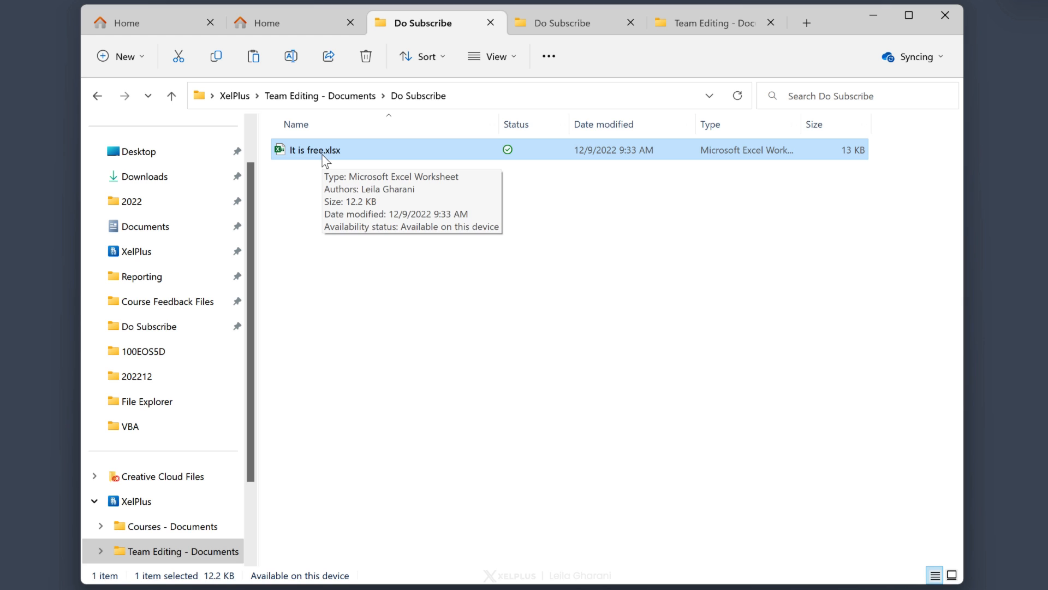
mouse_move(311, 210)
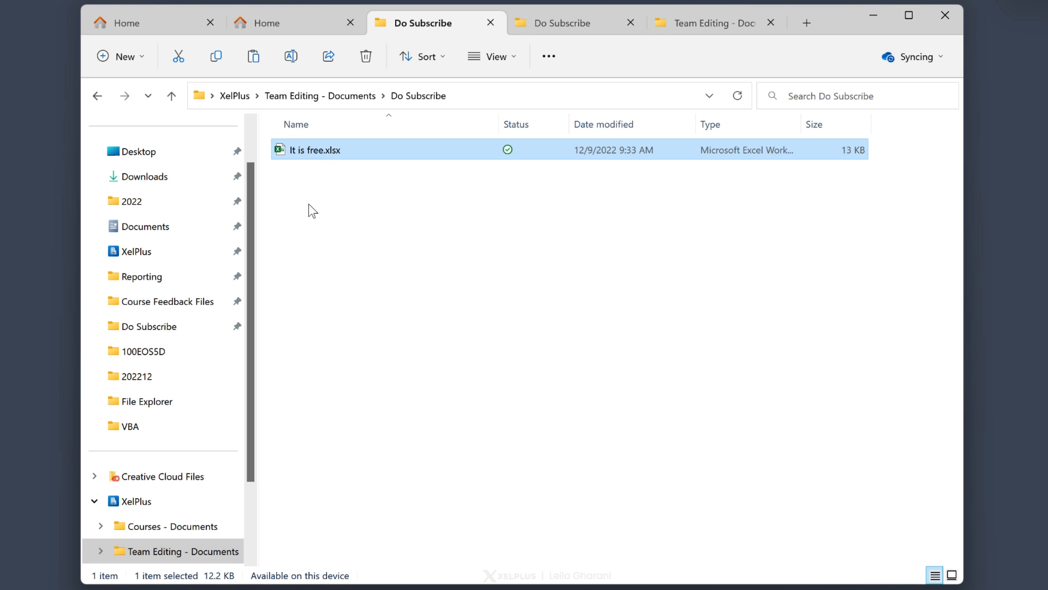
key("ctrl+c")
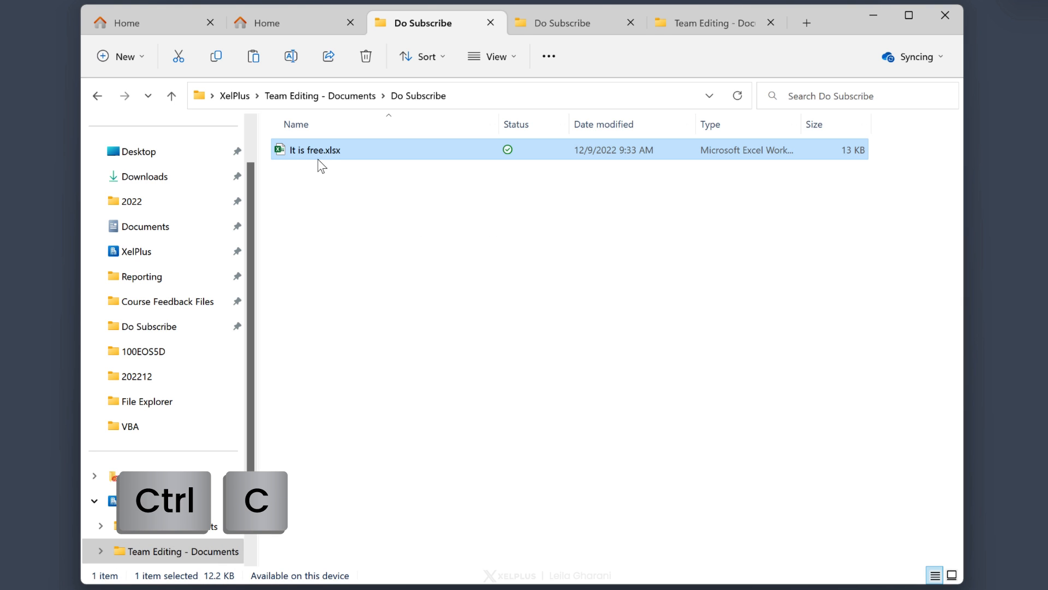
left_click(709, 23)
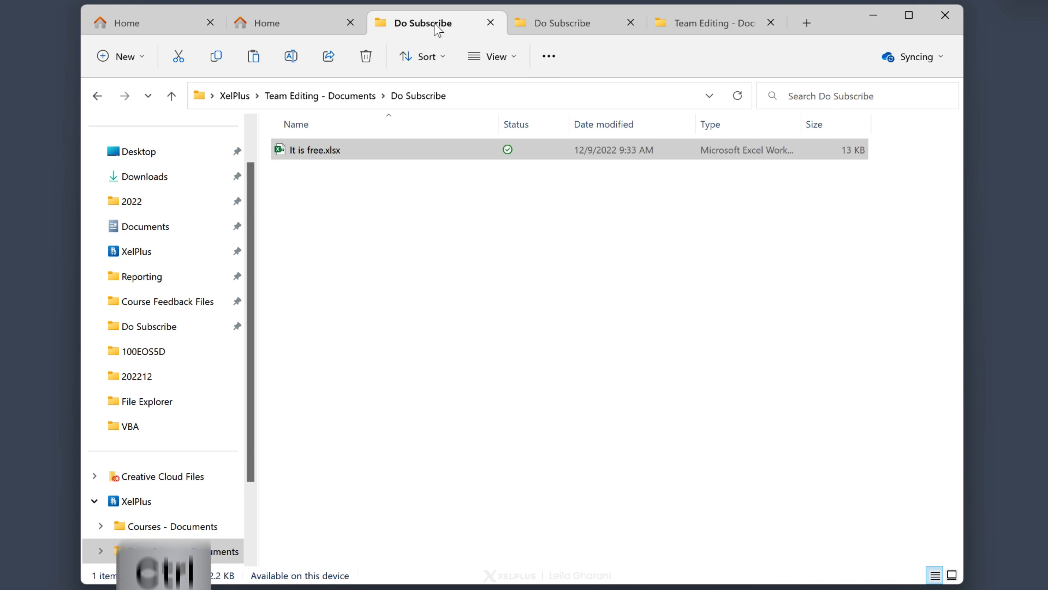
left_click(314, 150)
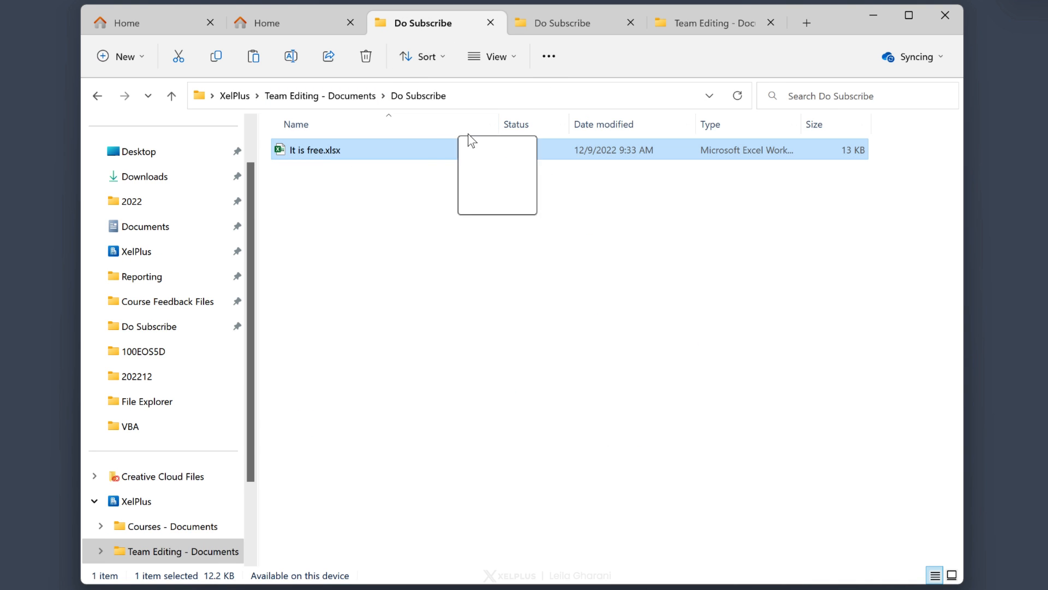
left_click(706, 23)
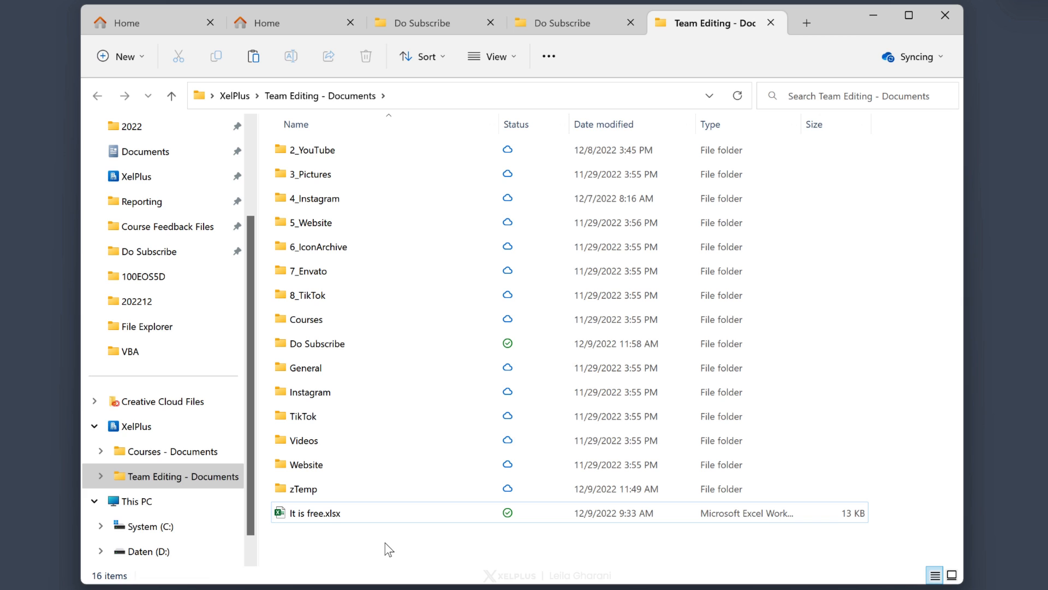
key("Escape")
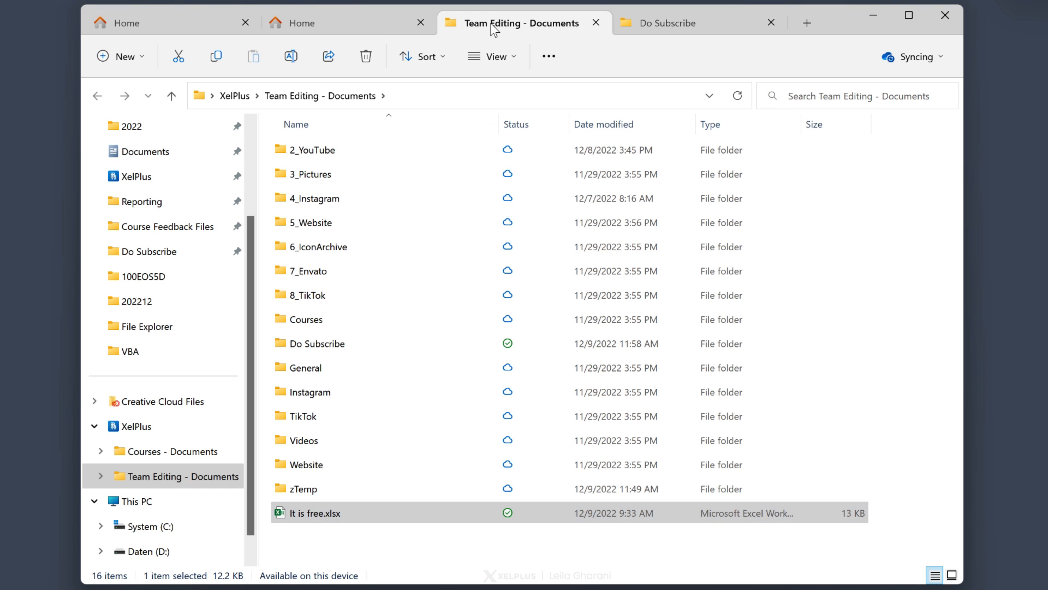
Step: Close the Team Editing - Documents tab and one more, leaving two Home tabs and Do Subscribe
key("Ctrl+w")
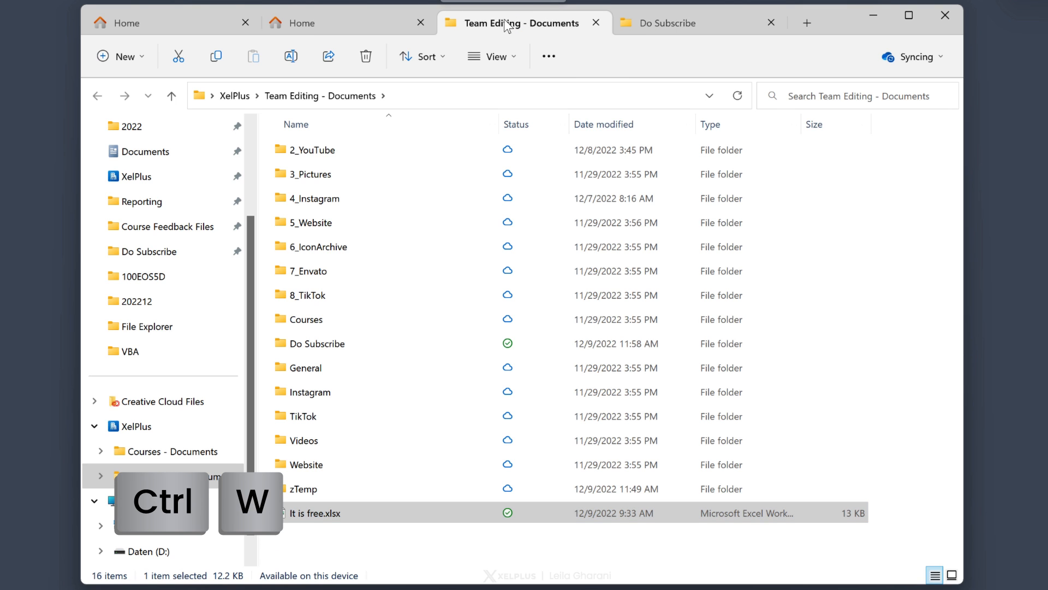
key("ctrl+w")
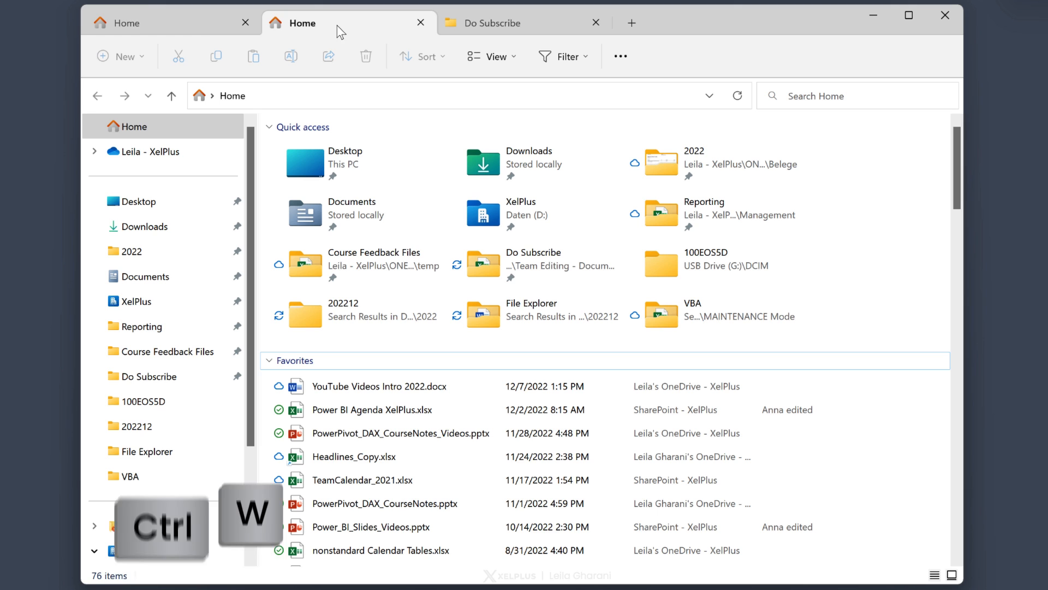